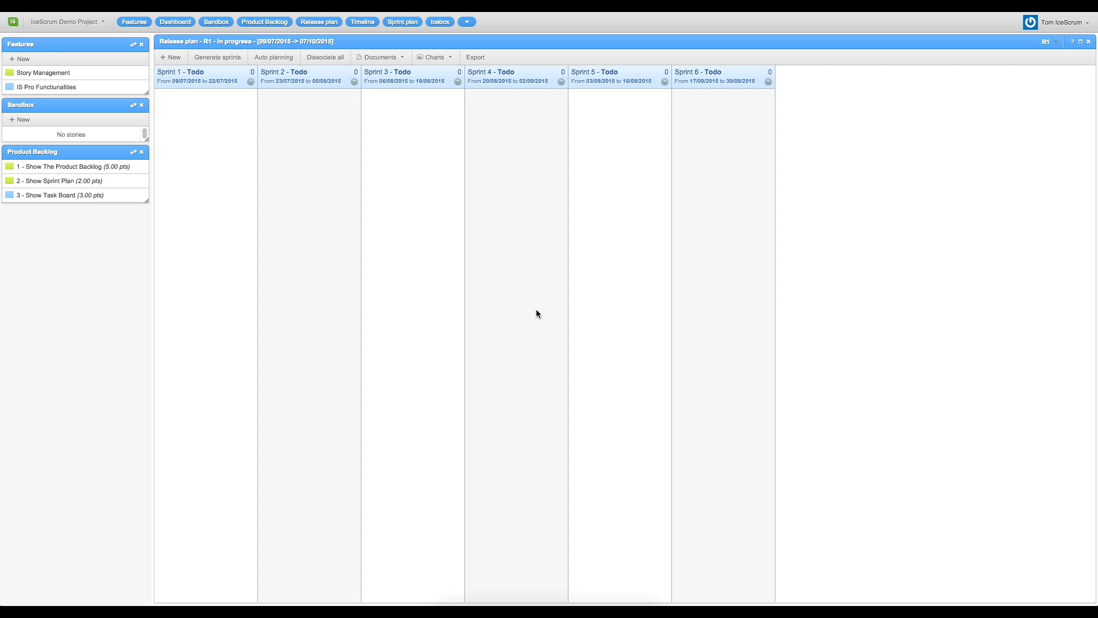
pyautogui.moveTo(540, 316)
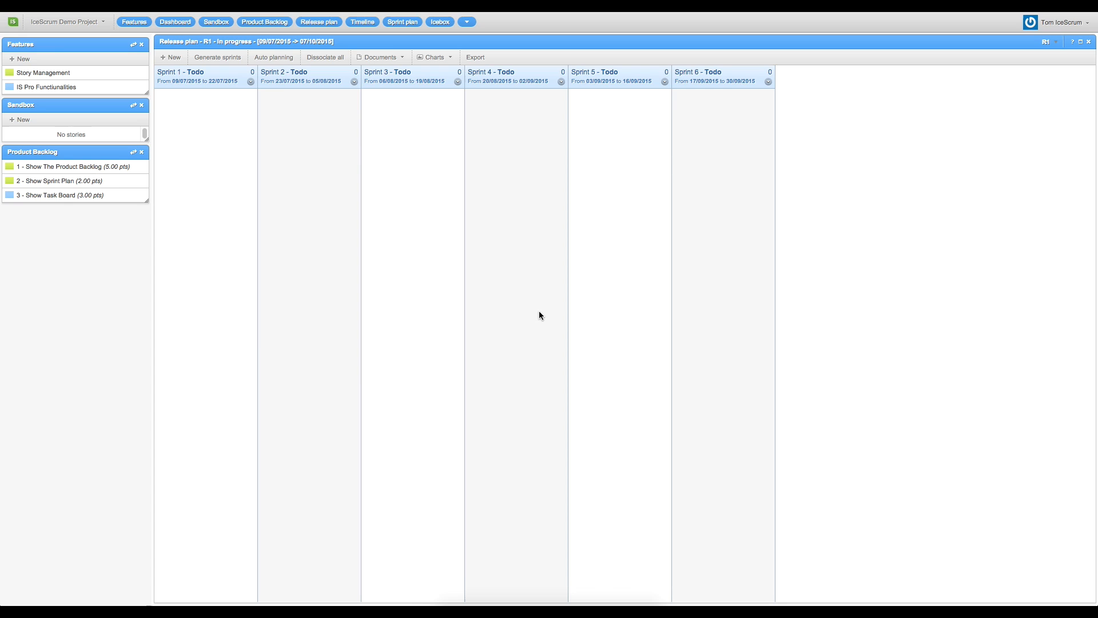
pyautogui.moveTo(325, 188)
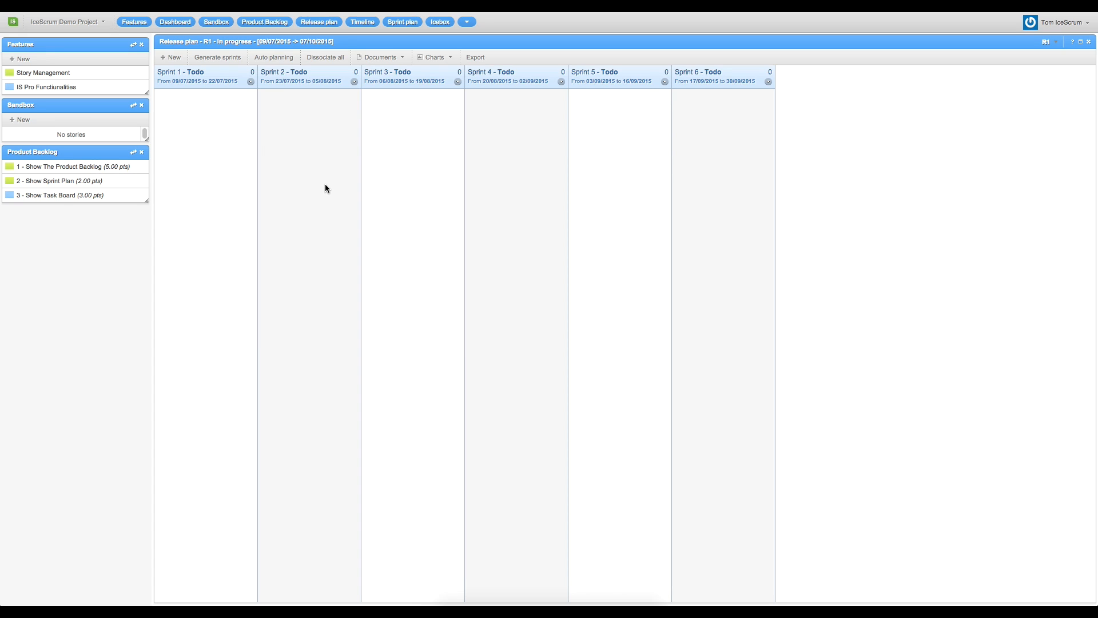
pyautogui.moveTo(359, 189)
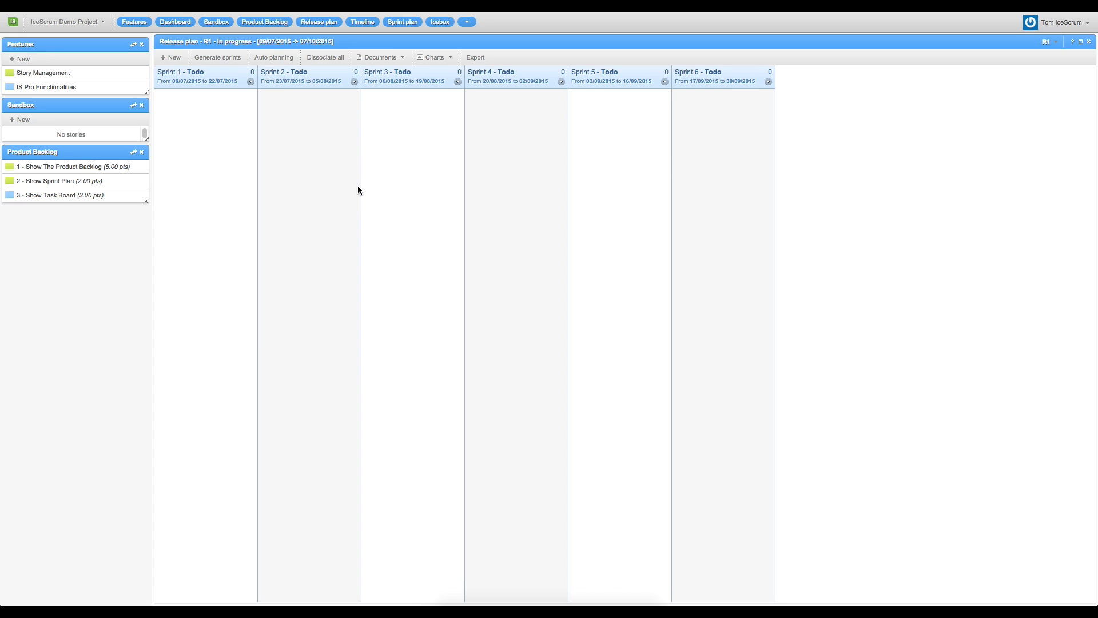
pyautogui.moveTo(328, 187)
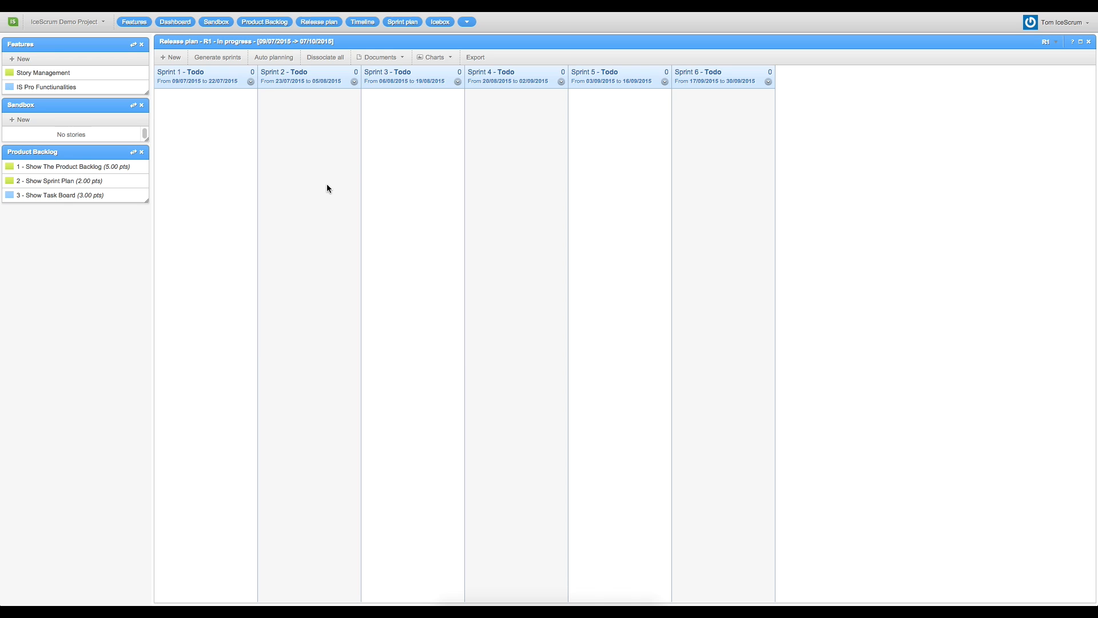
pyautogui.moveTo(68, 169)
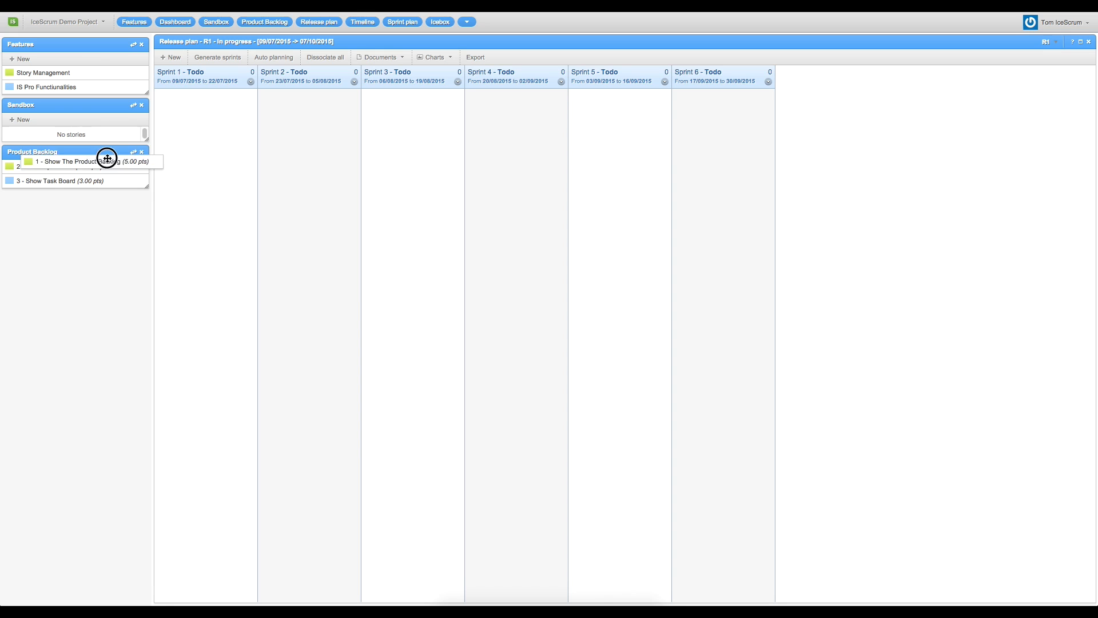
# - Drag stories 1 and 2 into Sprint 1 and Show Task Board into Sprint 2
pyautogui.moveTo(106, 161); pyautogui.dragTo(206, 112)
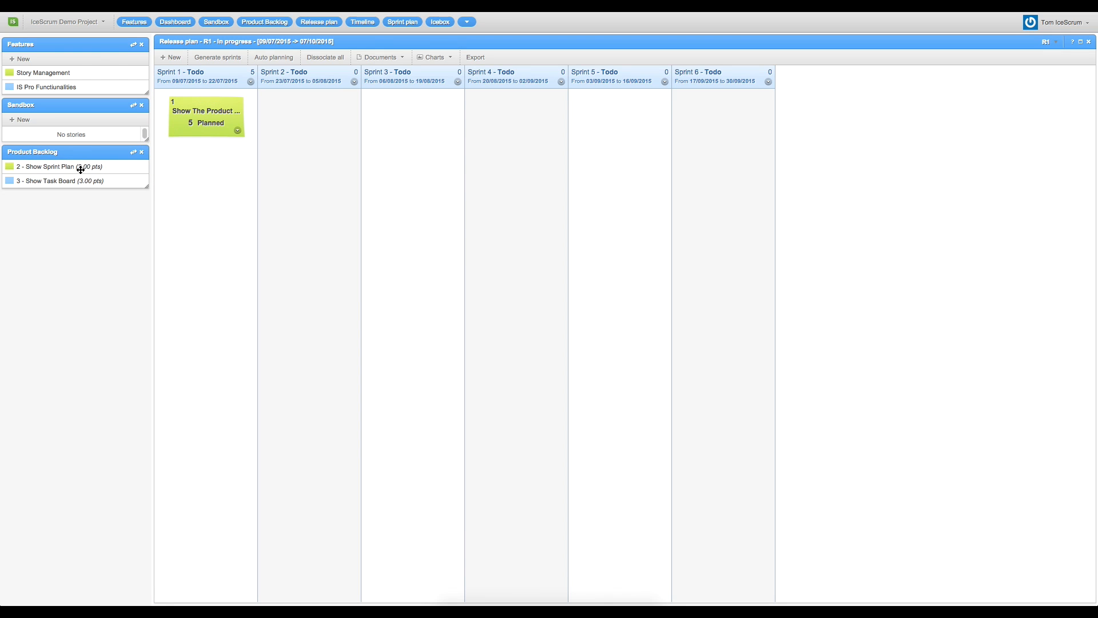
pyautogui.moveTo(59, 166); pyautogui.dragTo(206, 168)
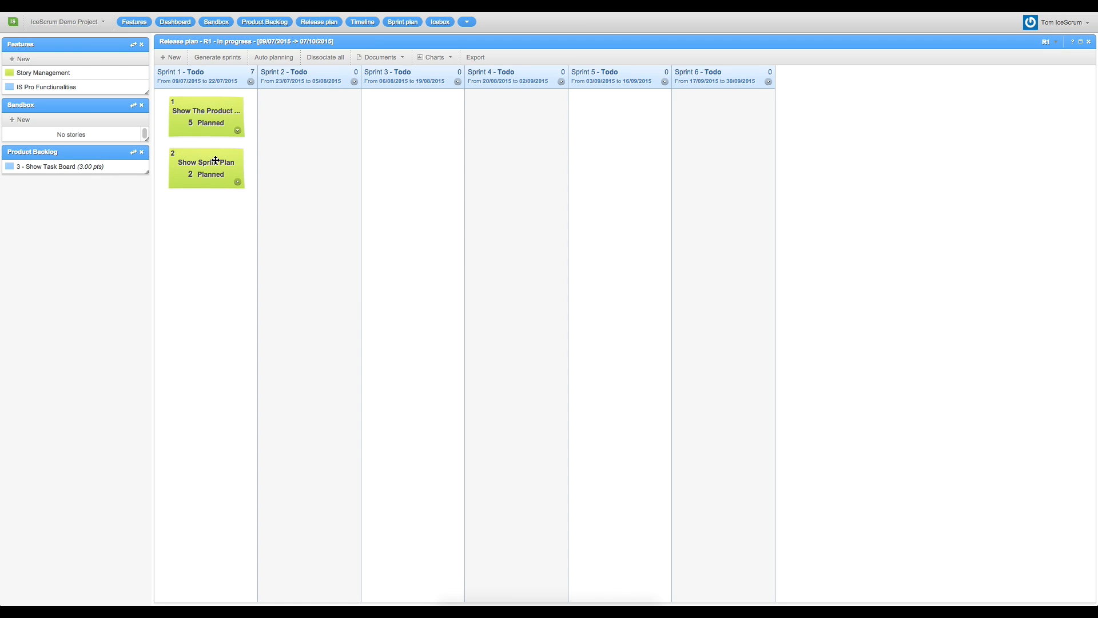
pyautogui.moveTo(216, 161)
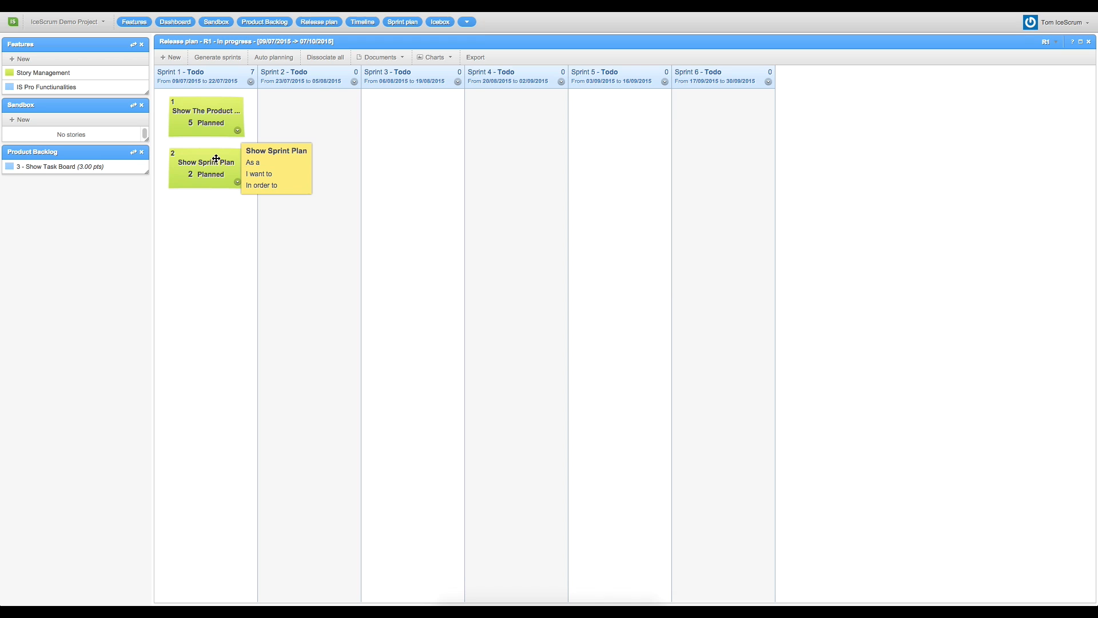
pyautogui.moveTo(147, 155)
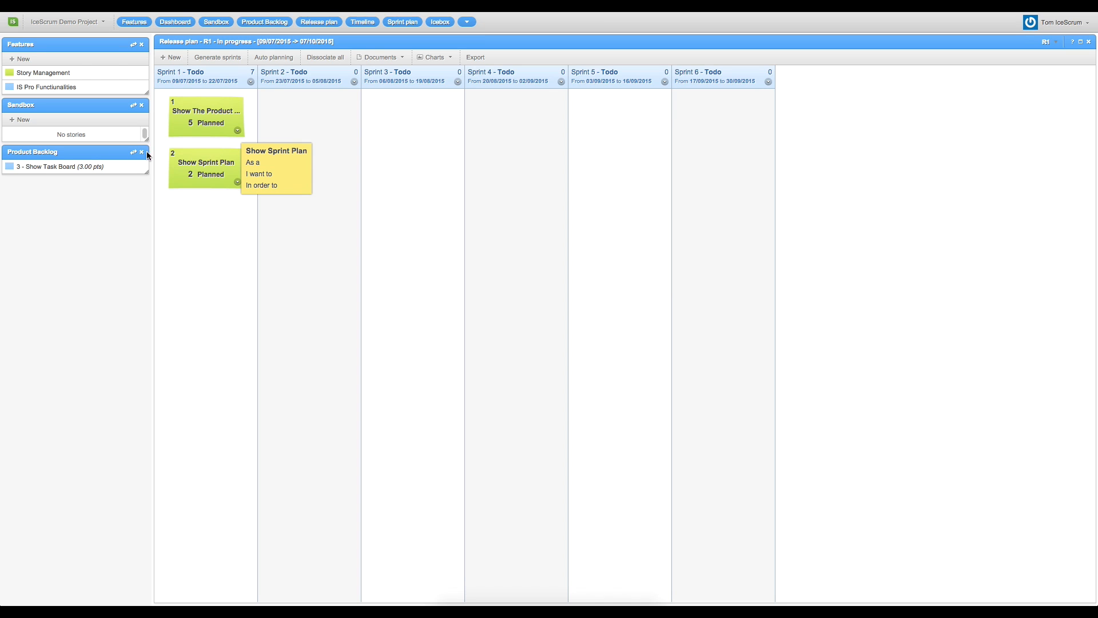
pyautogui.moveTo(59, 166); pyautogui.dragTo(301, 116)
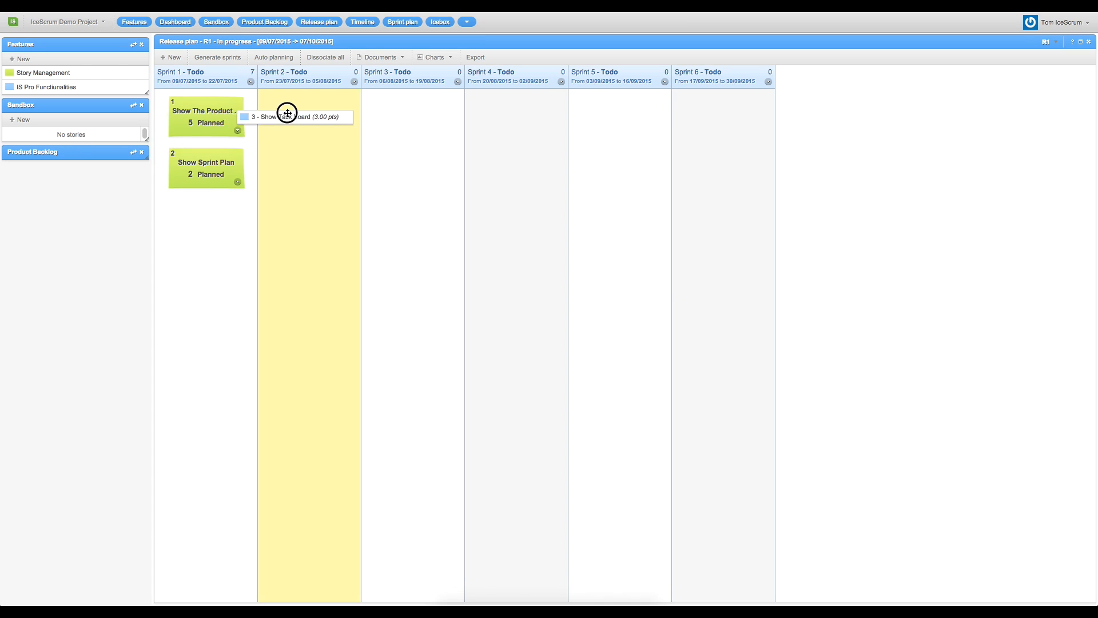
pyautogui.moveTo(287, 113); pyautogui.dragTo(308, 119)
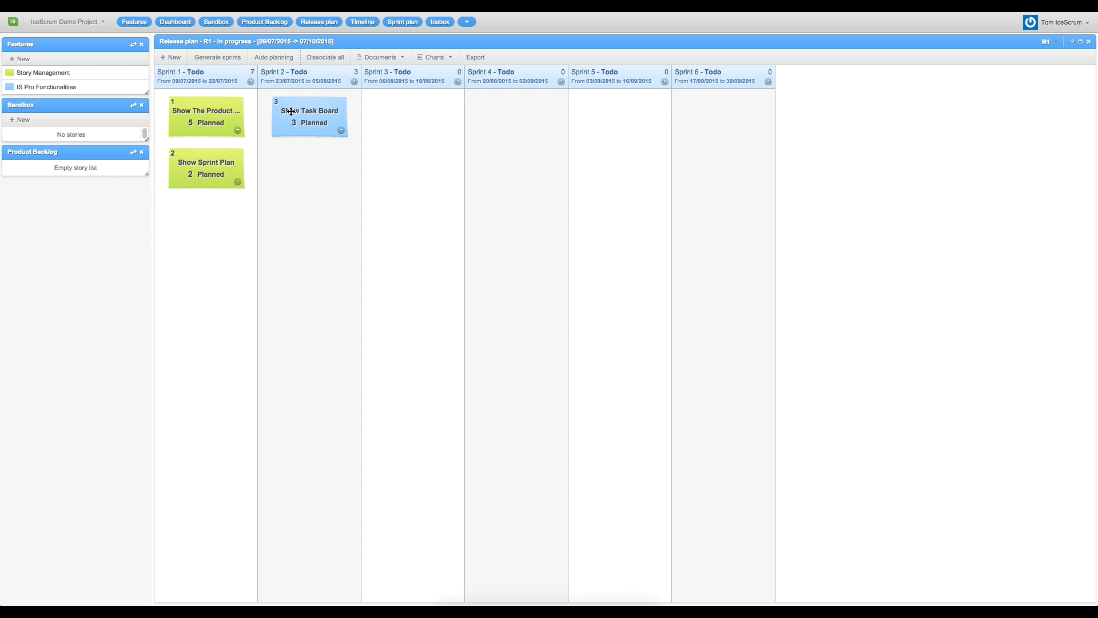
pyautogui.moveTo(286, 110)
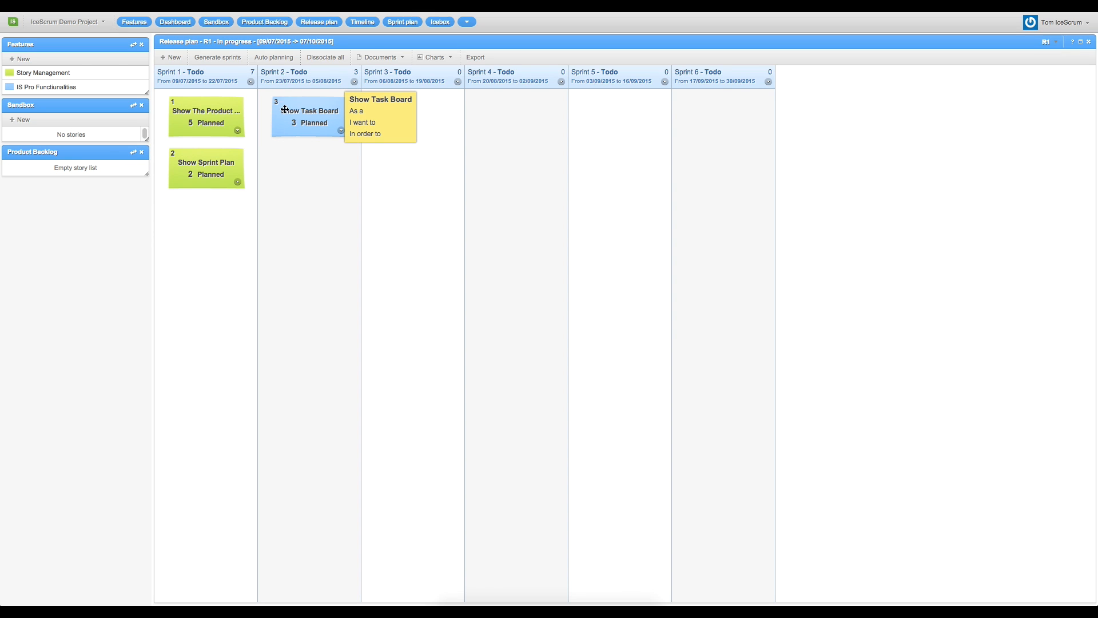
# - Activate Sprint 1 from its header dropdown, putting its 7 points in progress
pyautogui.click(247, 80)
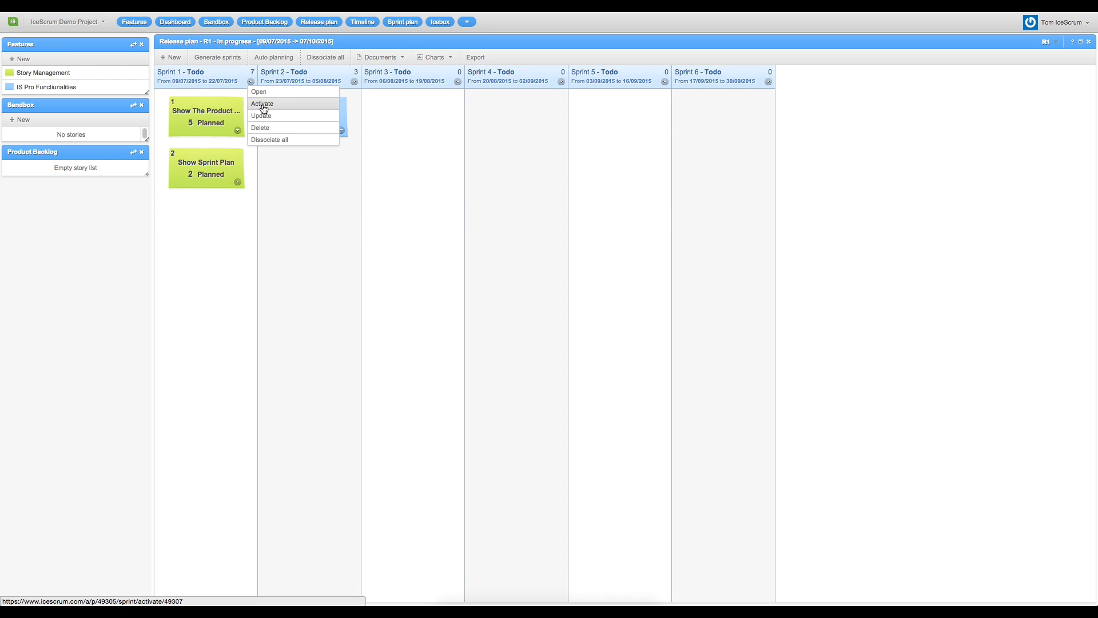
pyautogui.click(262, 103)
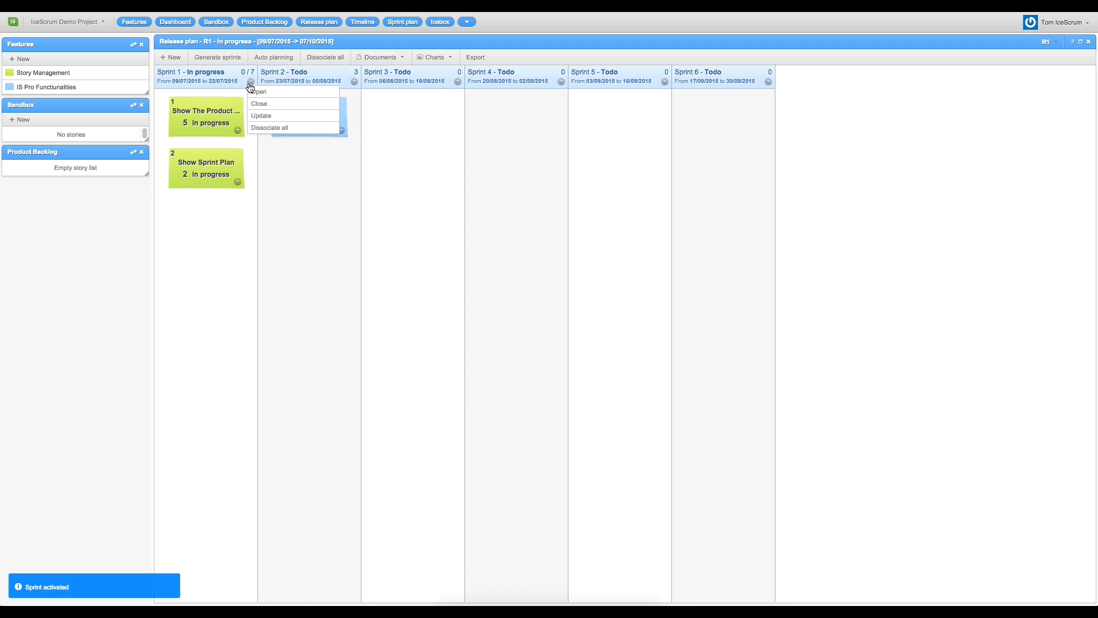